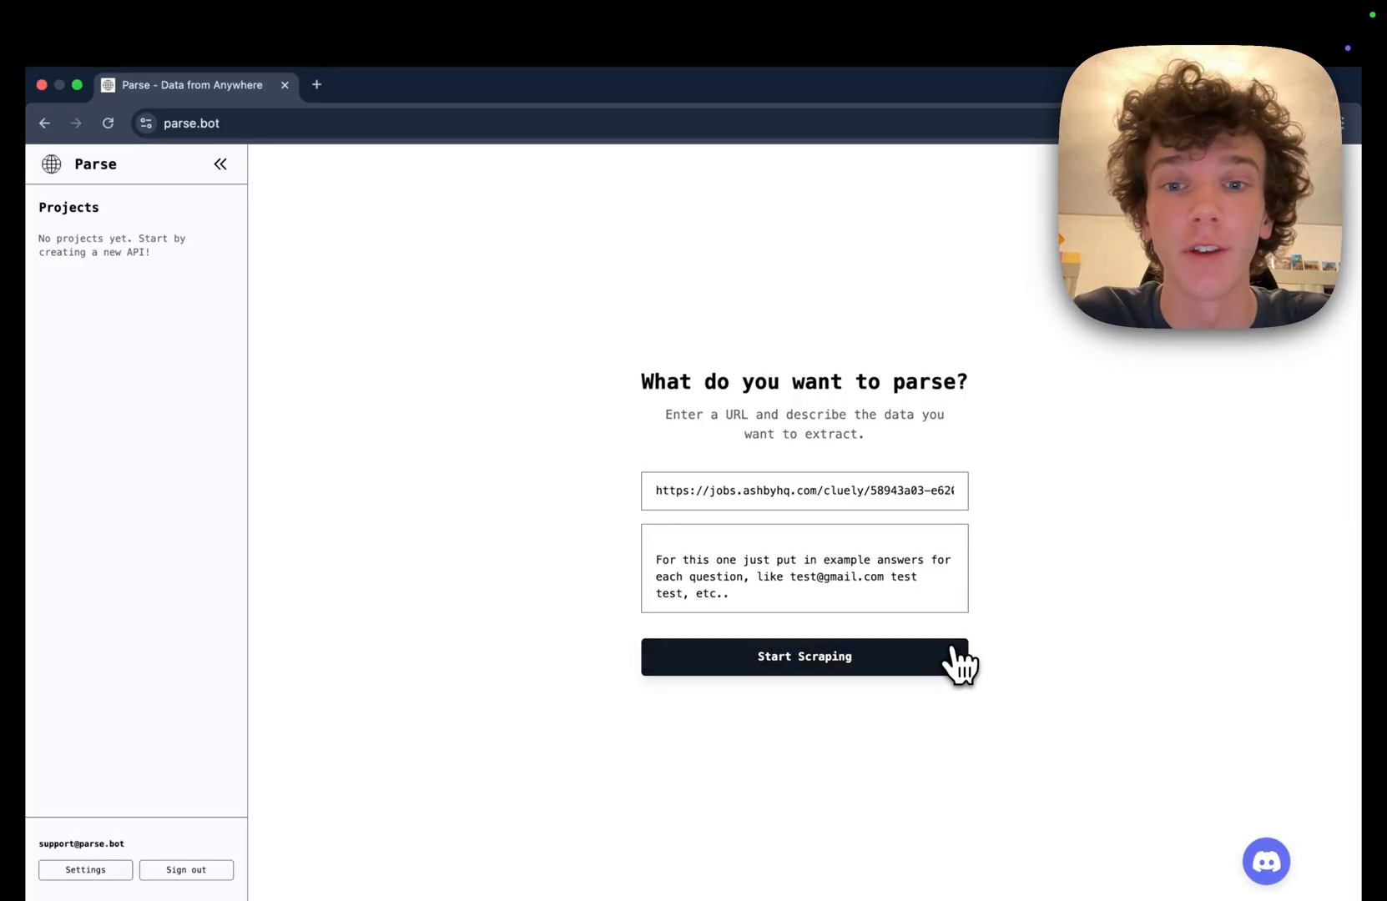
Start scraping the Ashby job page, review the questions API's parameters, and discard the edits.
click(804, 657)
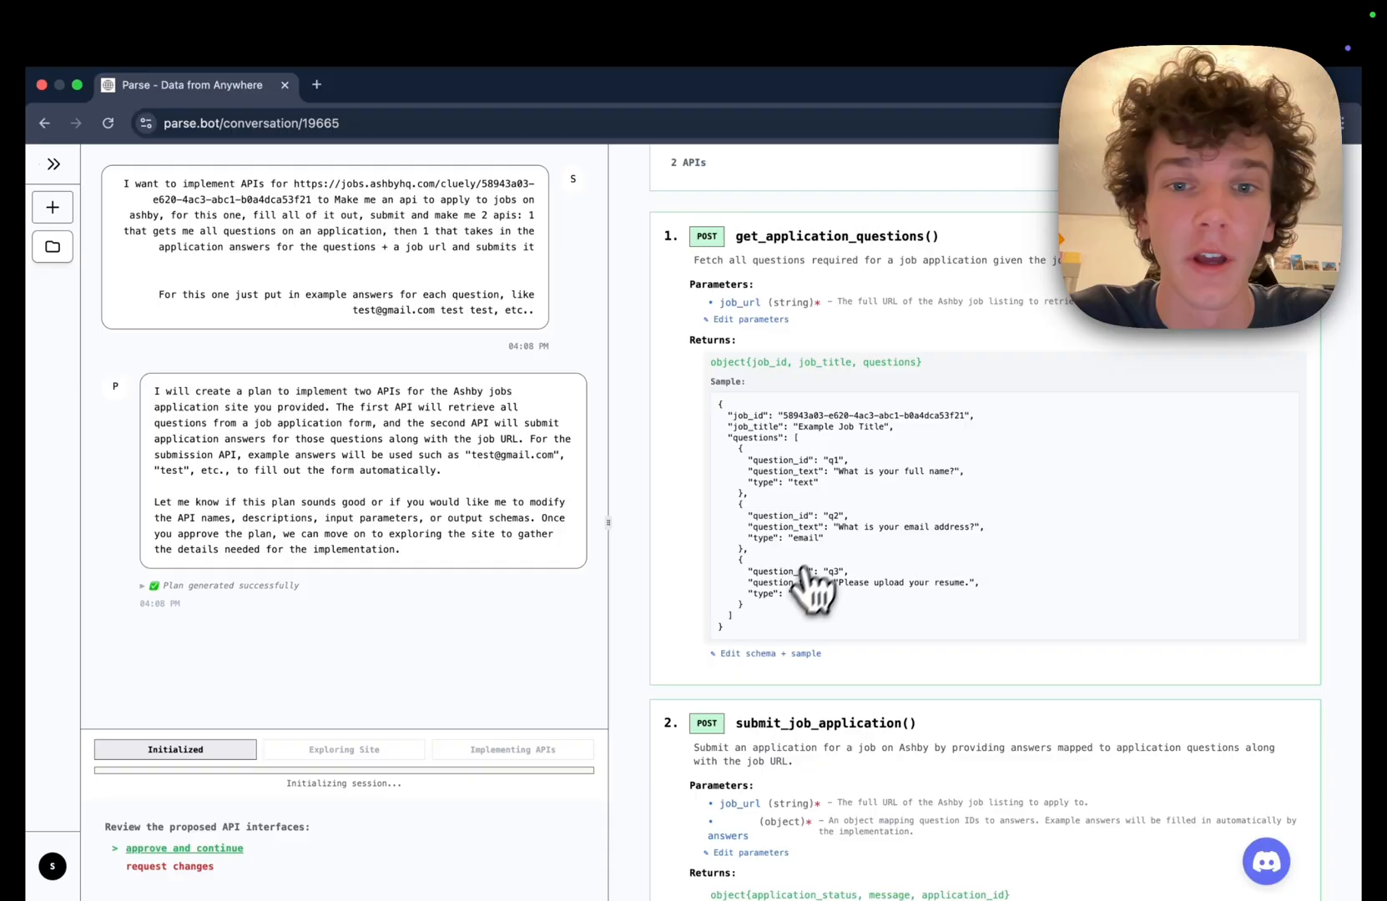
click(766, 654)
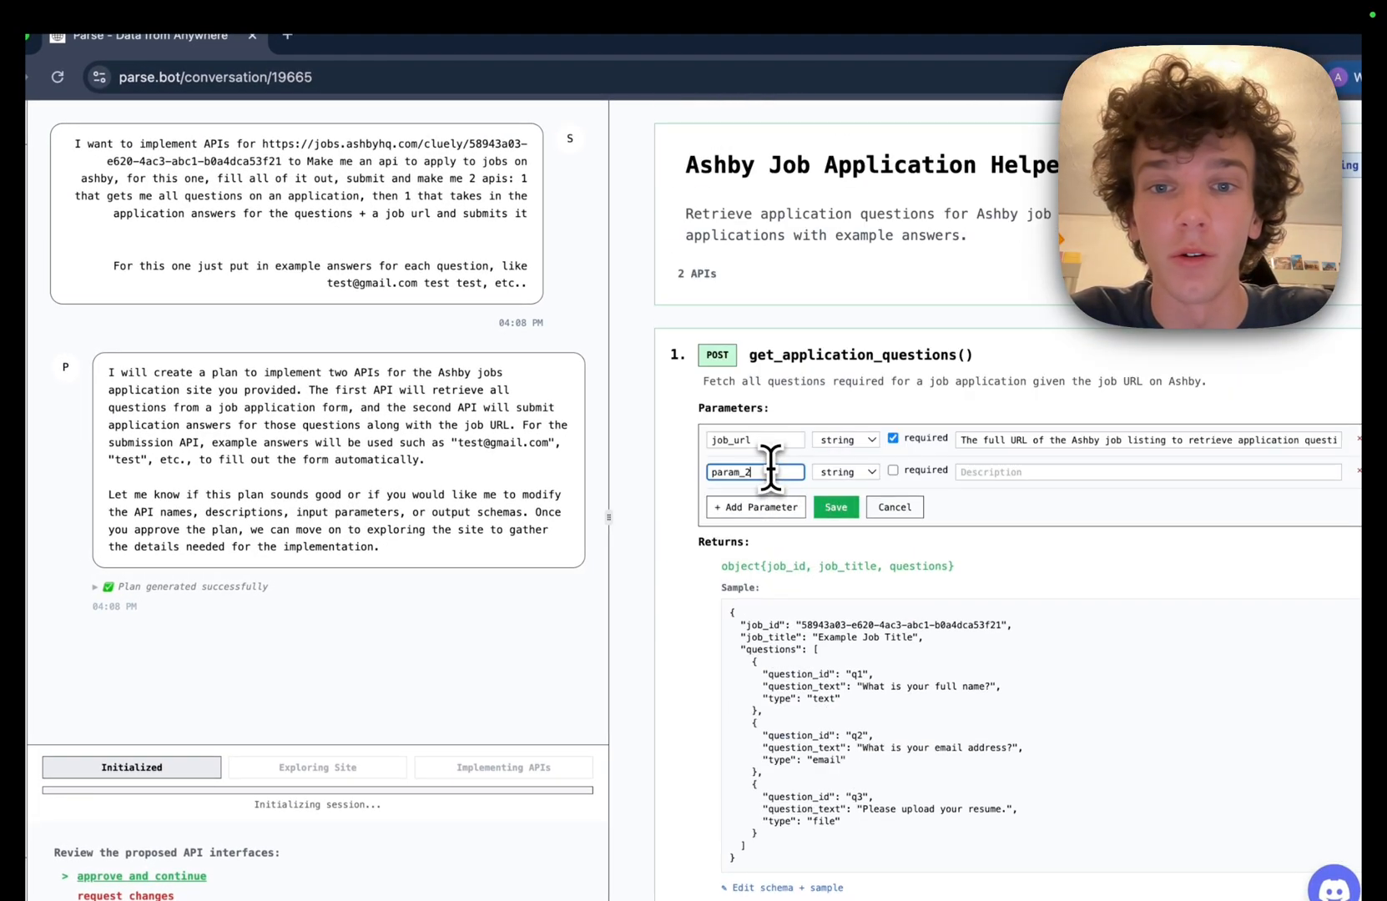
click(147, 875)
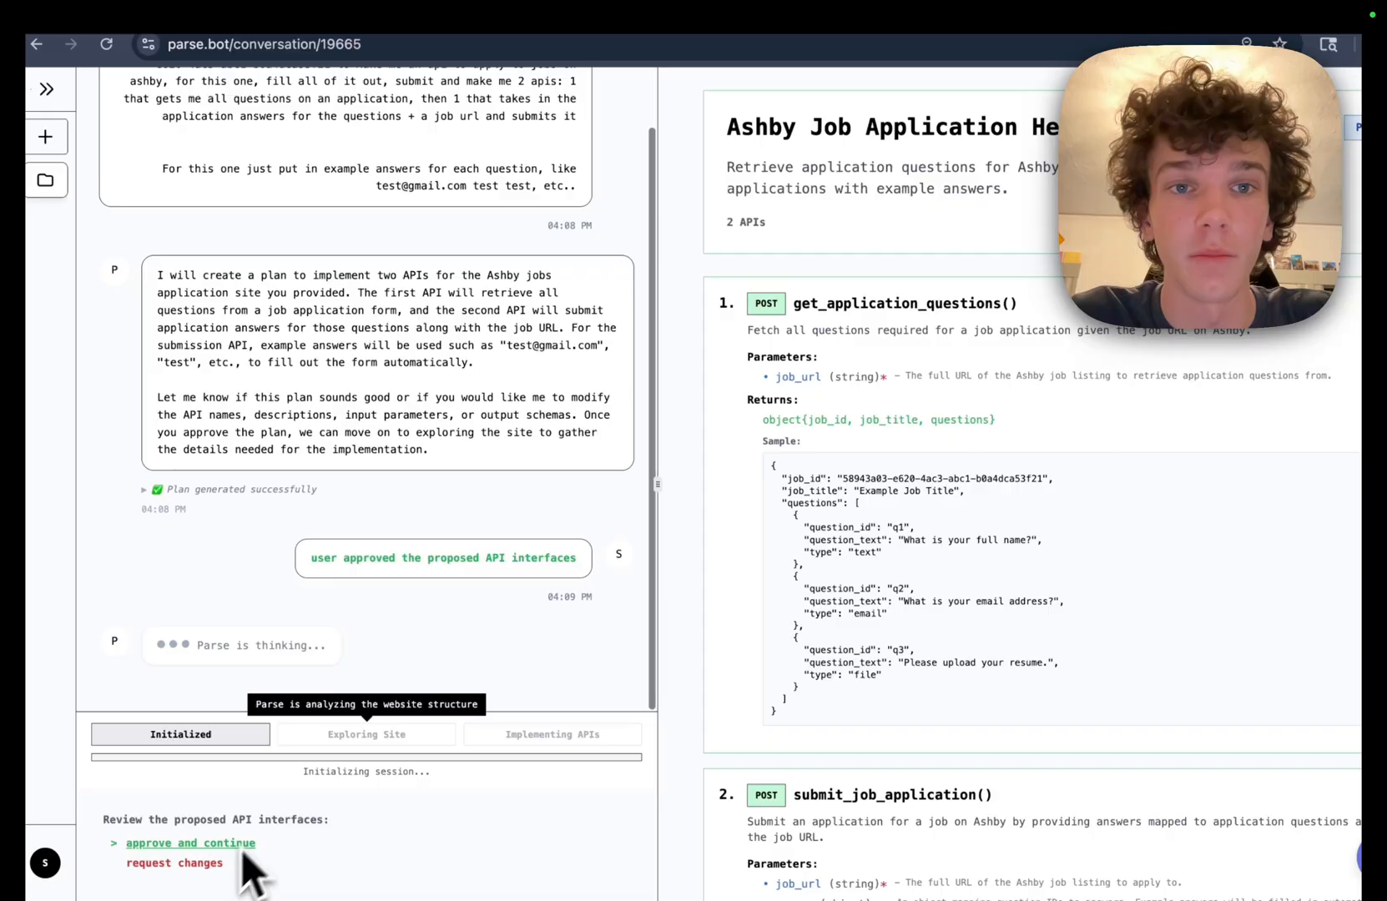
Approve the two proposed Ashby API interfaces so Parse builds them and the scraper becomes ready.
click(189, 842)
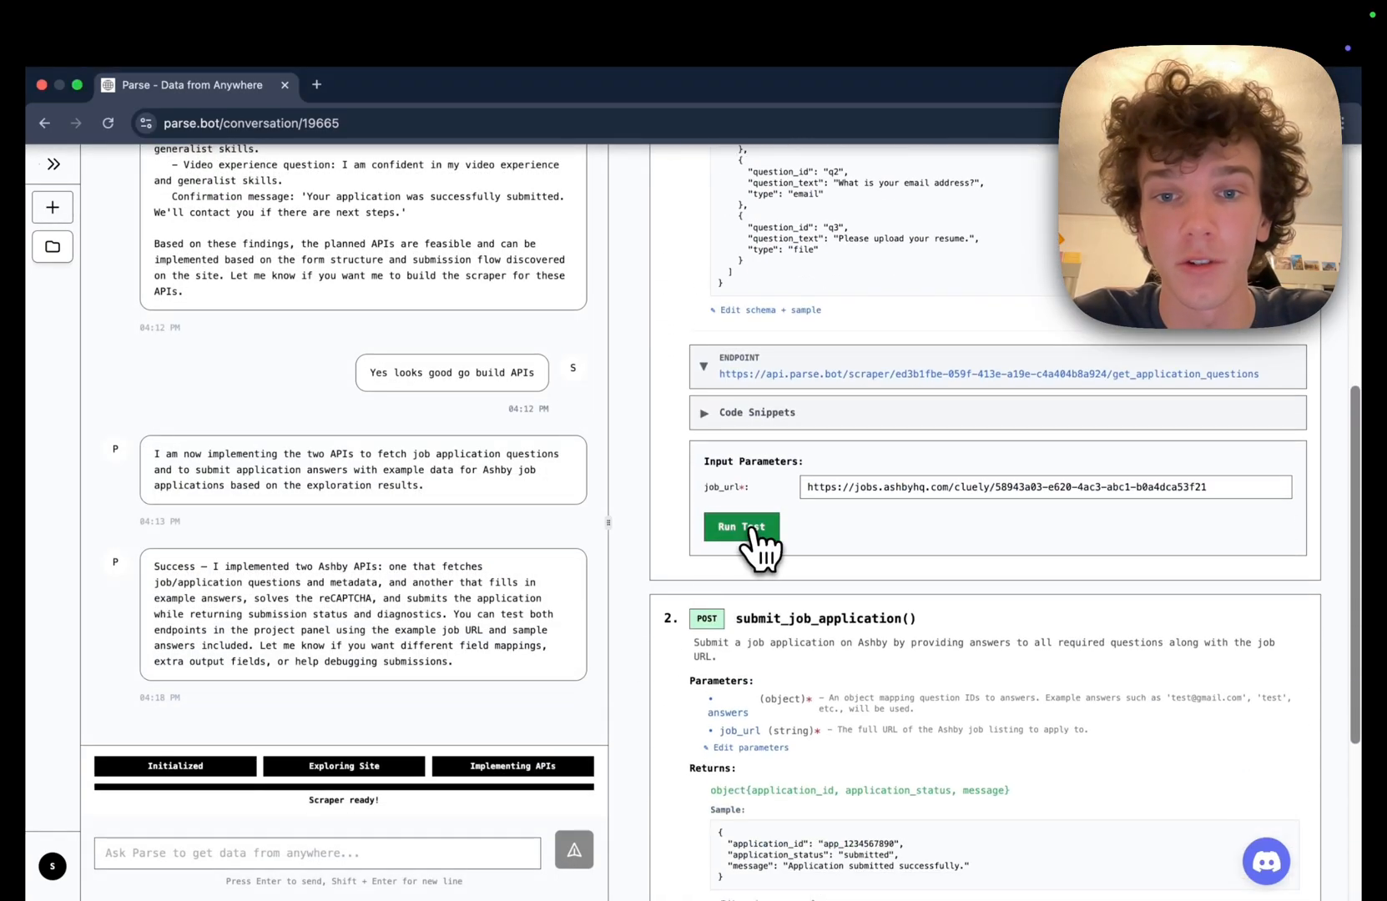
Run the get_application_questions test on the example job, then set job_url to a different jobs.ashbyhq.com/parallel posting.
click(741, 527)
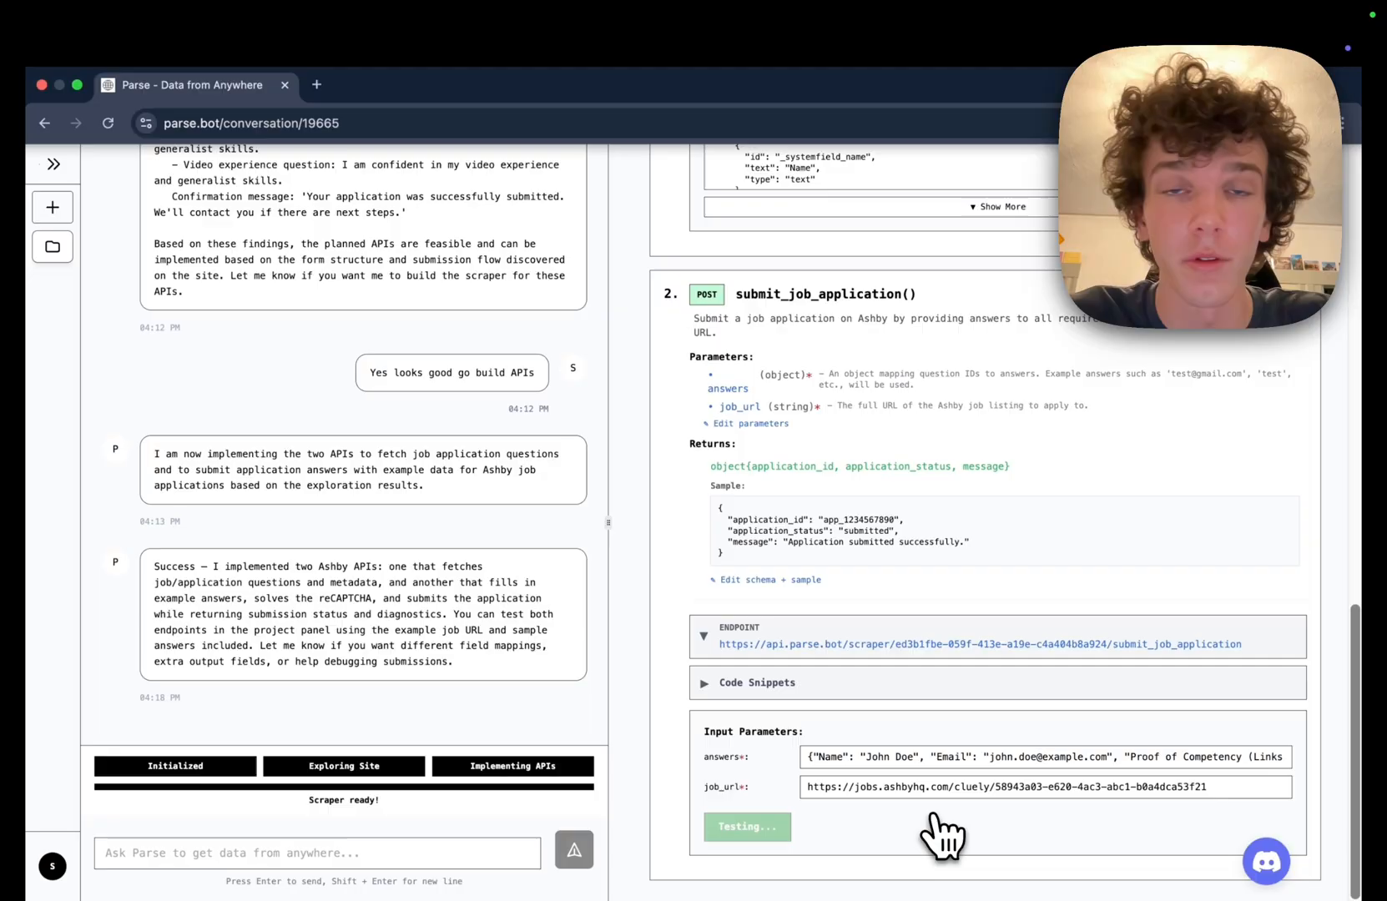
click(747, 825)
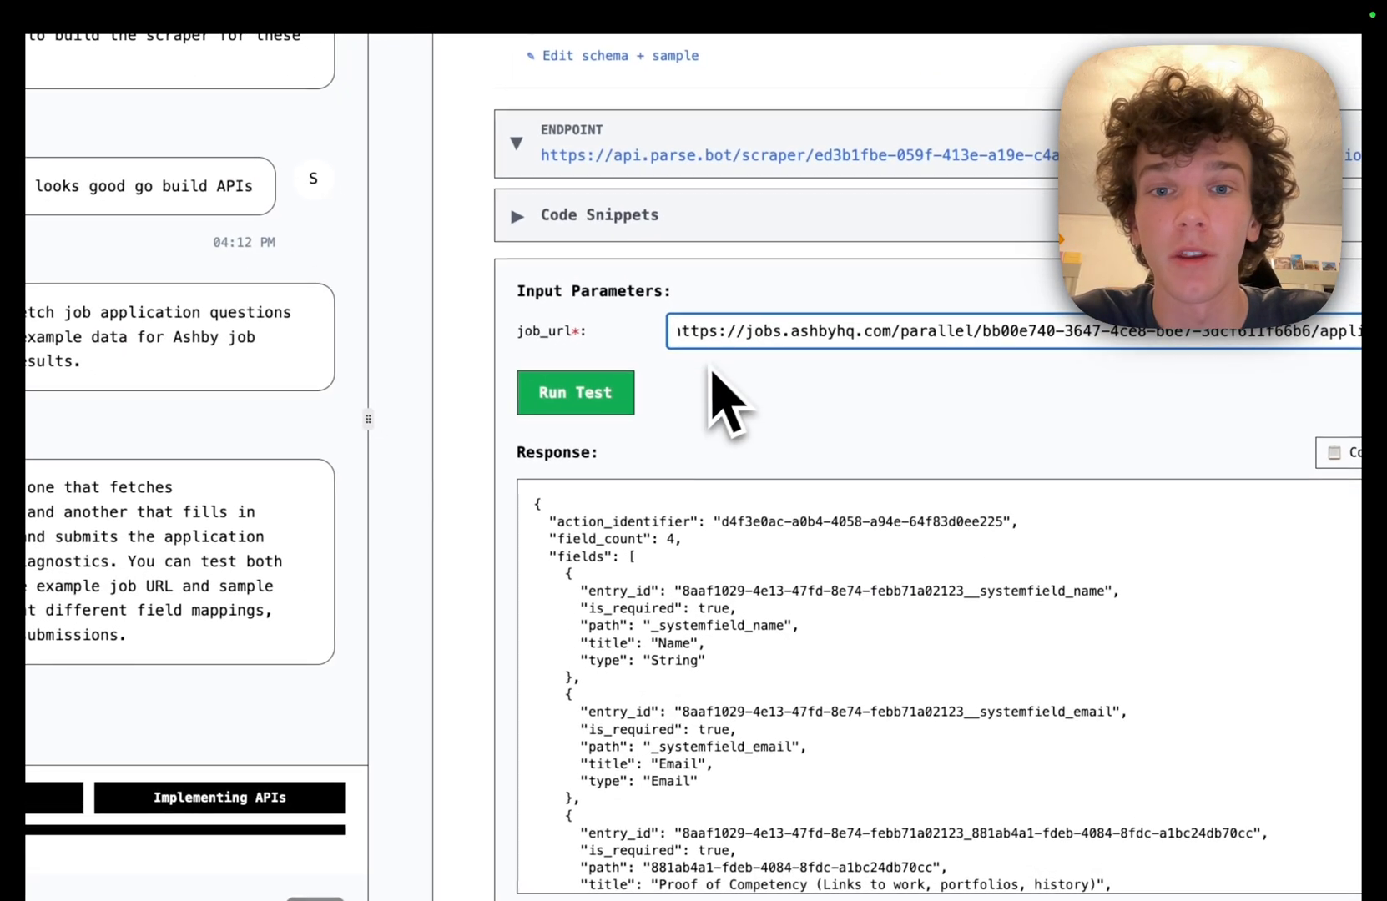
Fetch the parallel job's questions and fill submit_job_application with test answers and that job's URL.
click(575, 392)
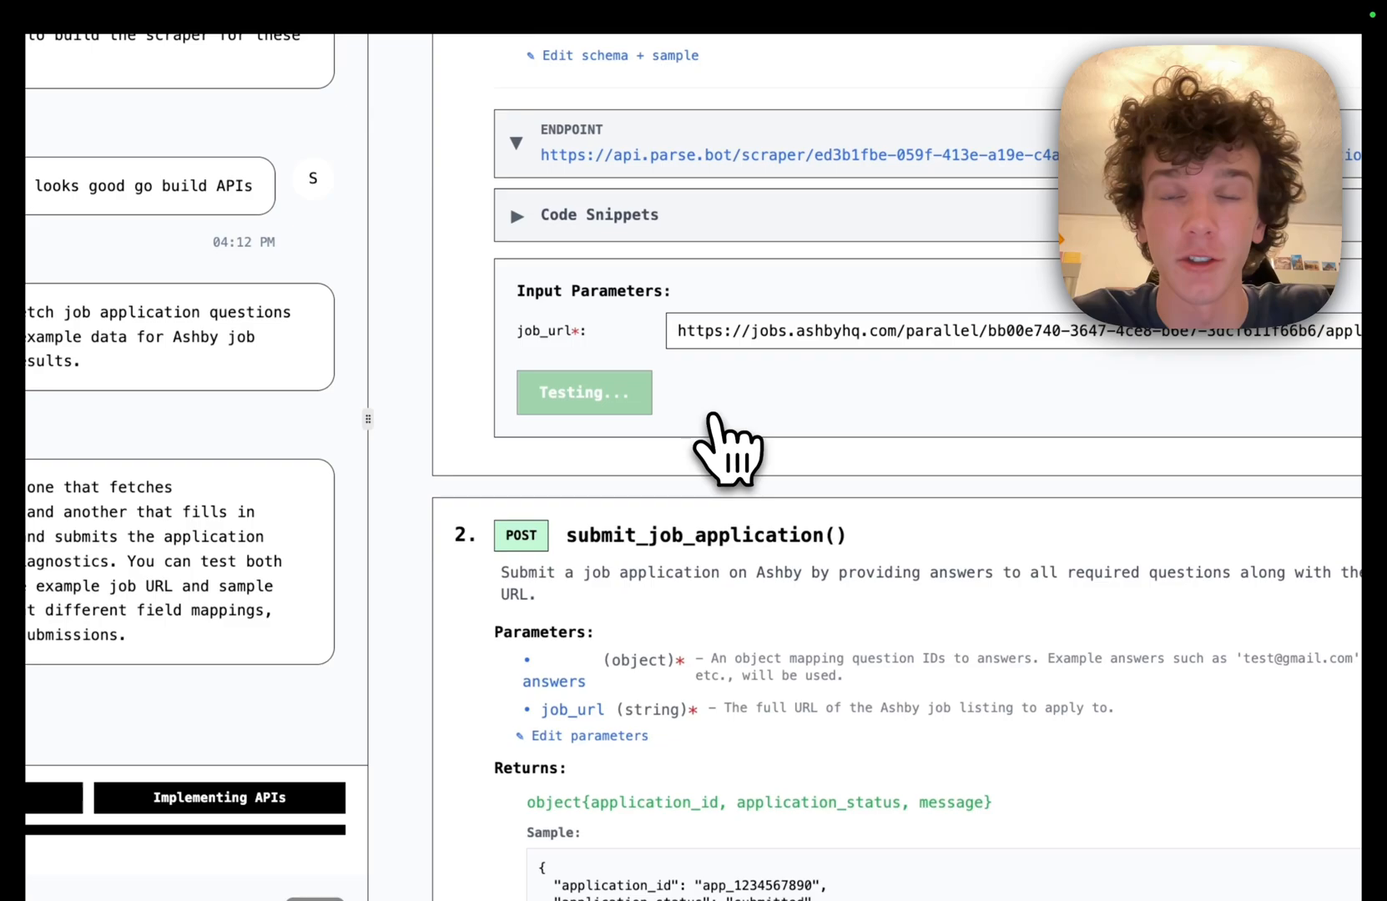
click(583, 392)
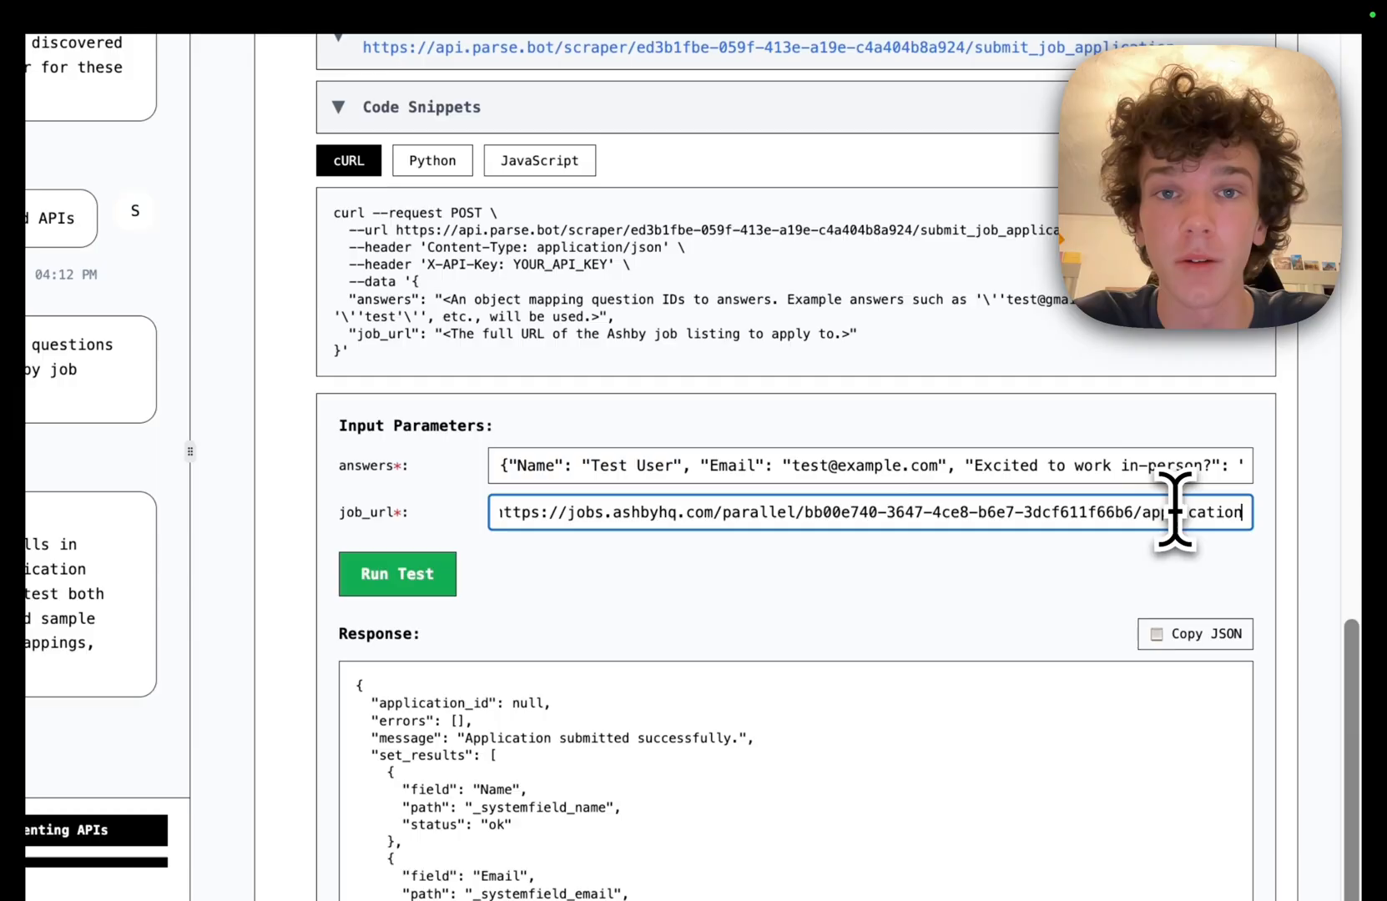
click(397, 574)
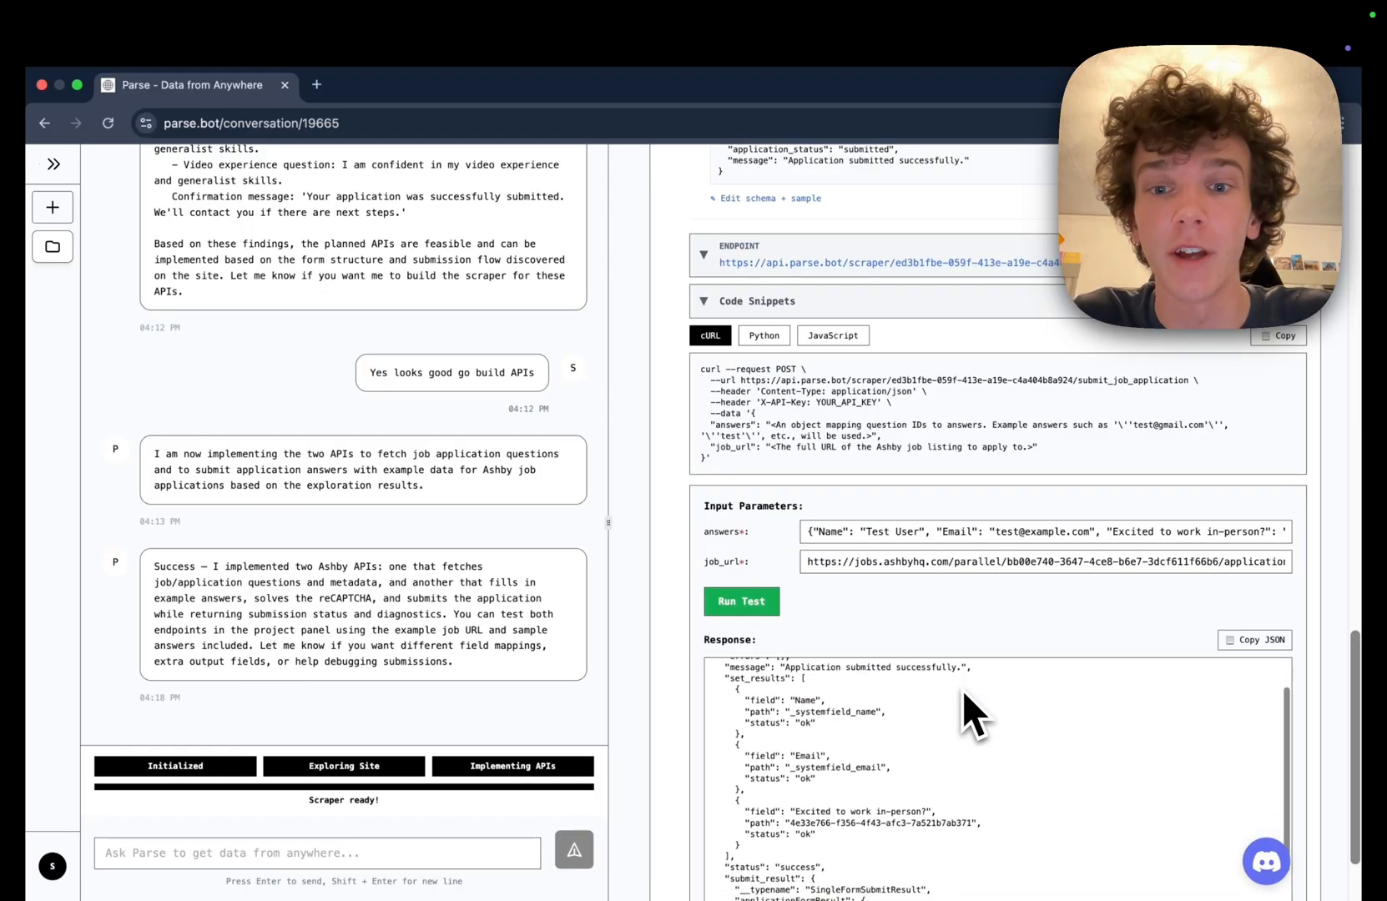
Review the submit response to confirm status success and a form-submit-success result with success true.
scroll(down, 3)
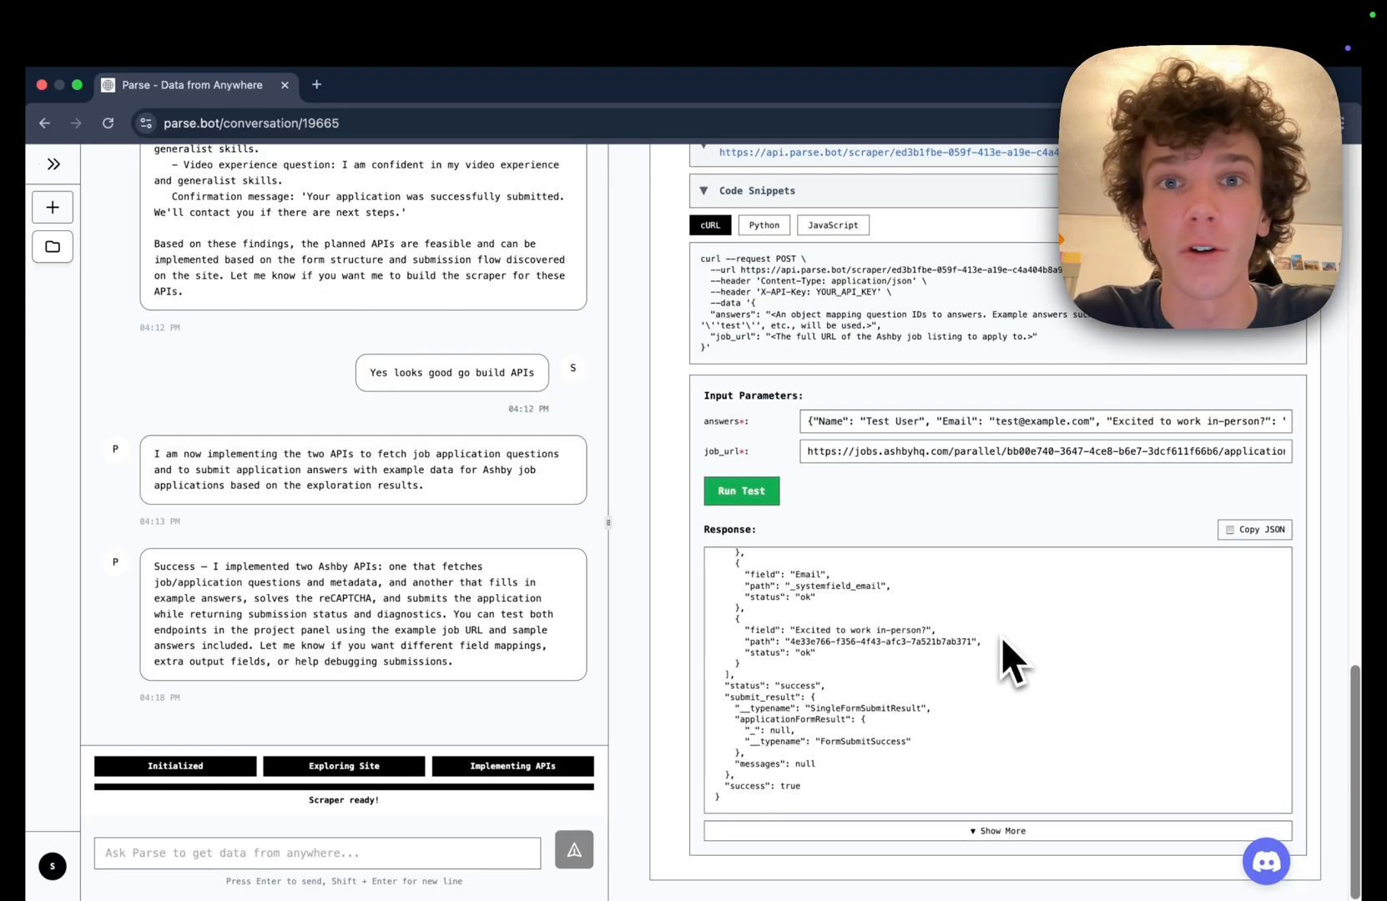